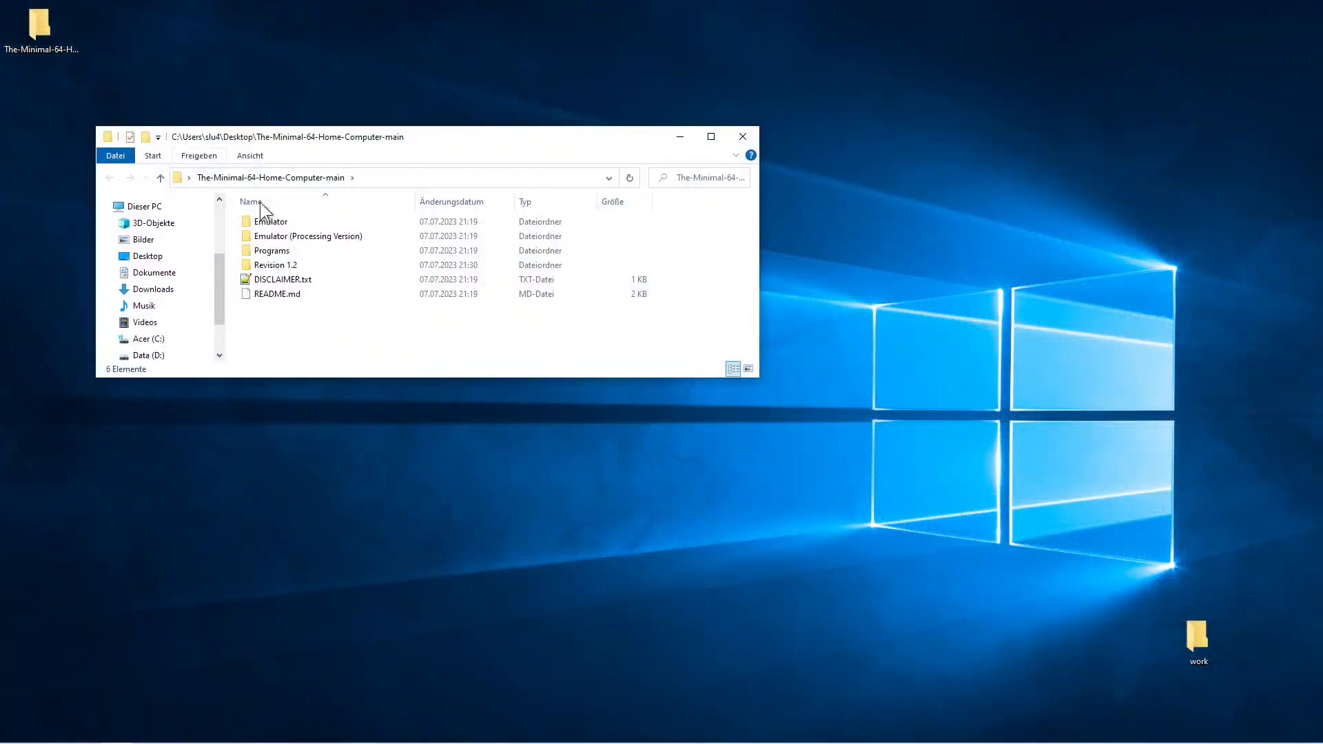
# - Navigate into Revision 1.2 and then its FLASH Images folder
pyautogui.doubleClick(275, 264)
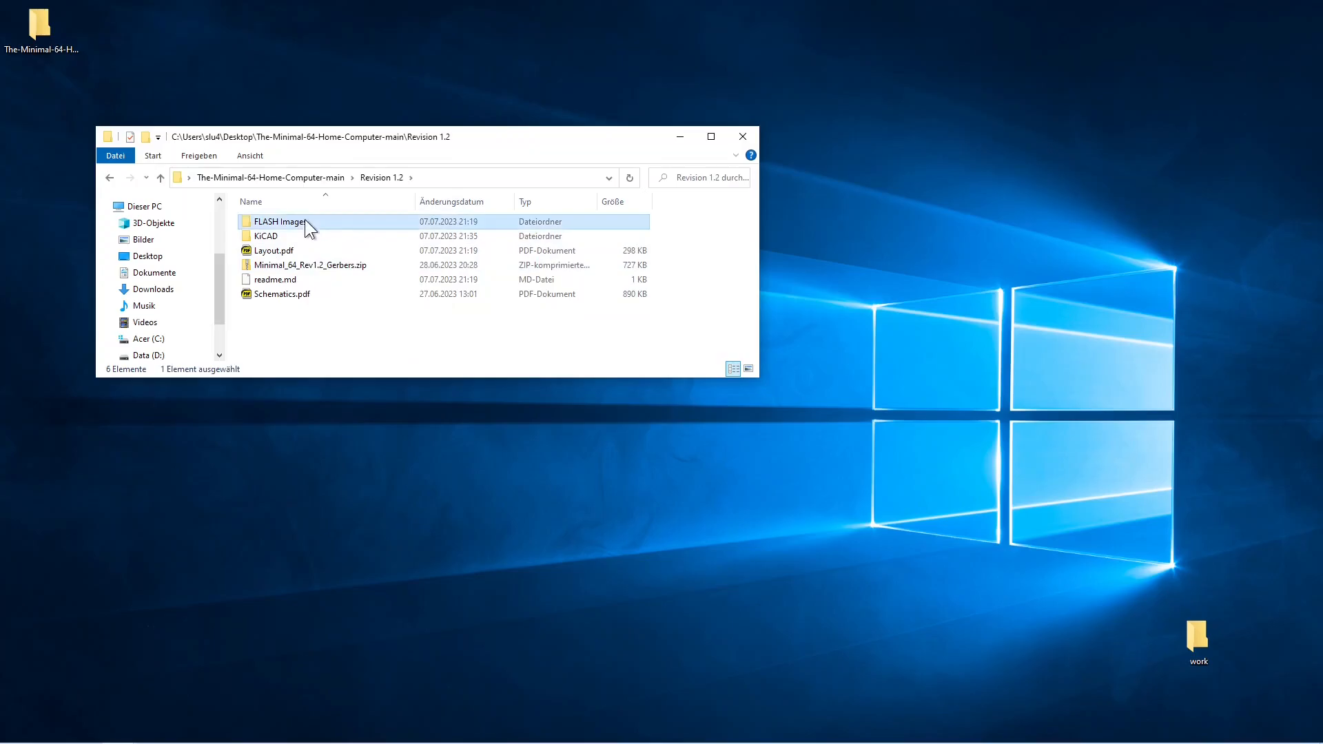
pyautogui.doubleClick(281, 222)
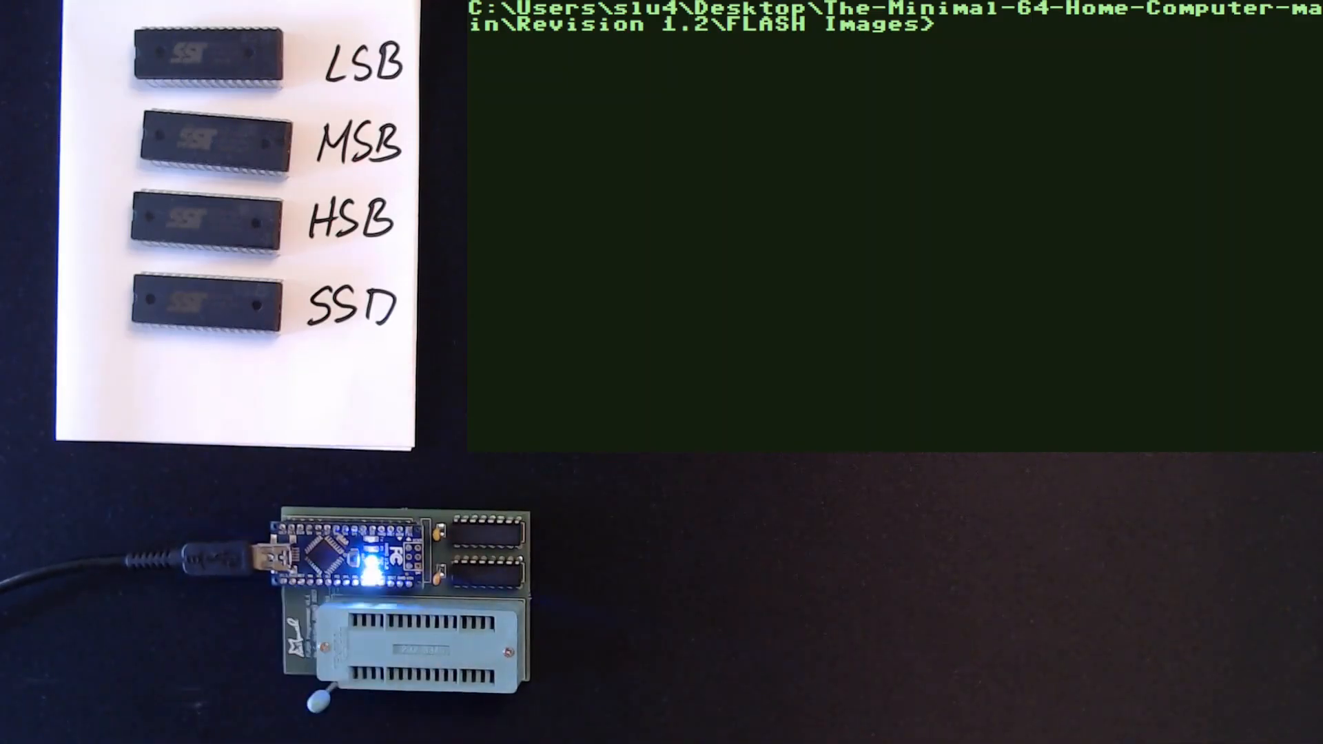
# - Run prom ctrl_lsb.bin after discarding a mistyped 'clear', then flash and verify the remaining control images, each reporting SUCCESS
pyautogui.write('clear')
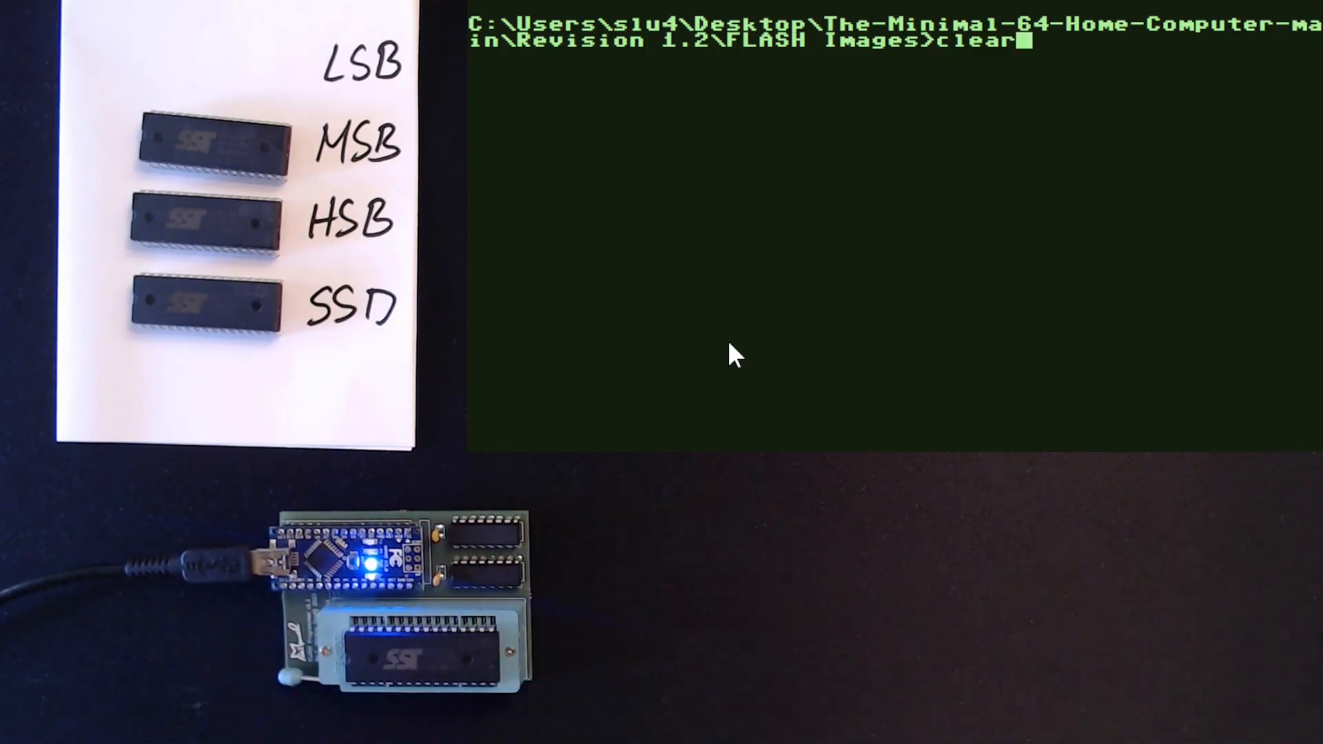
pyautogui.press('Escape')
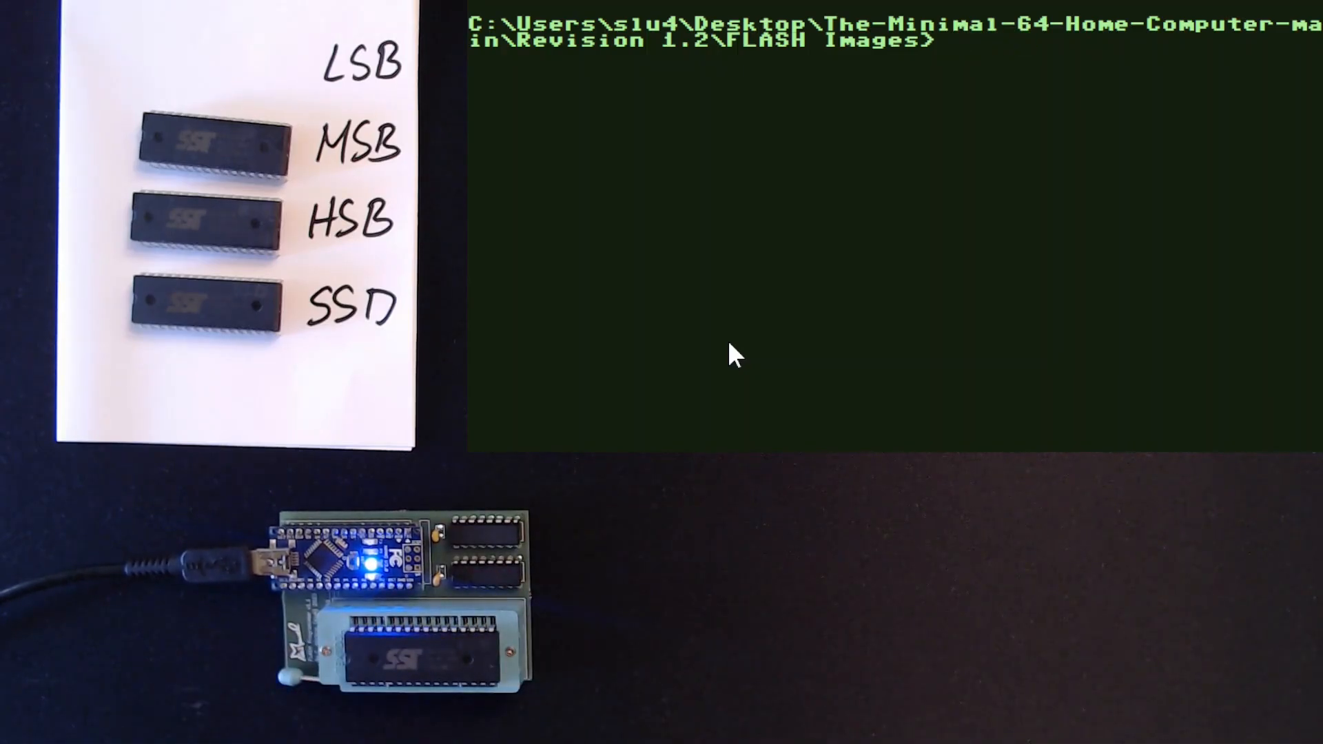
pyautogui.write('prom')
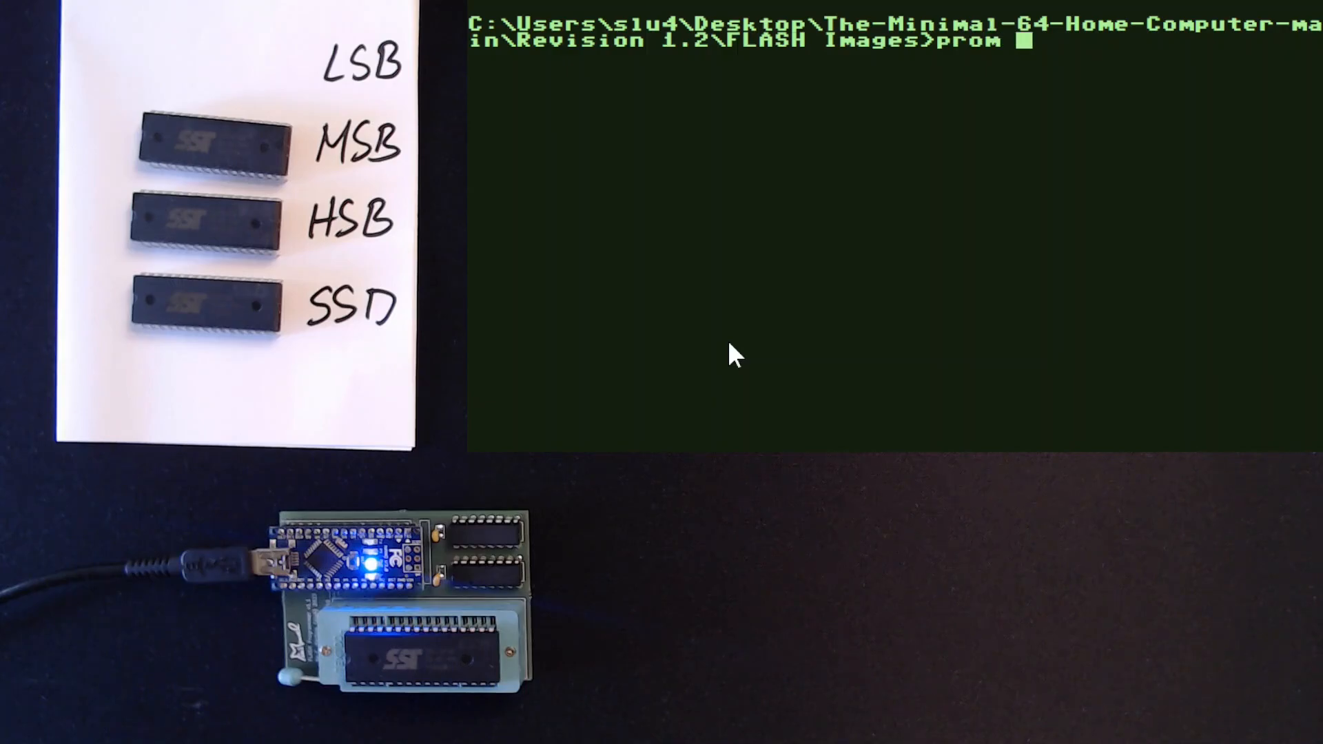
pyautogui.write('ctrl_lsb')
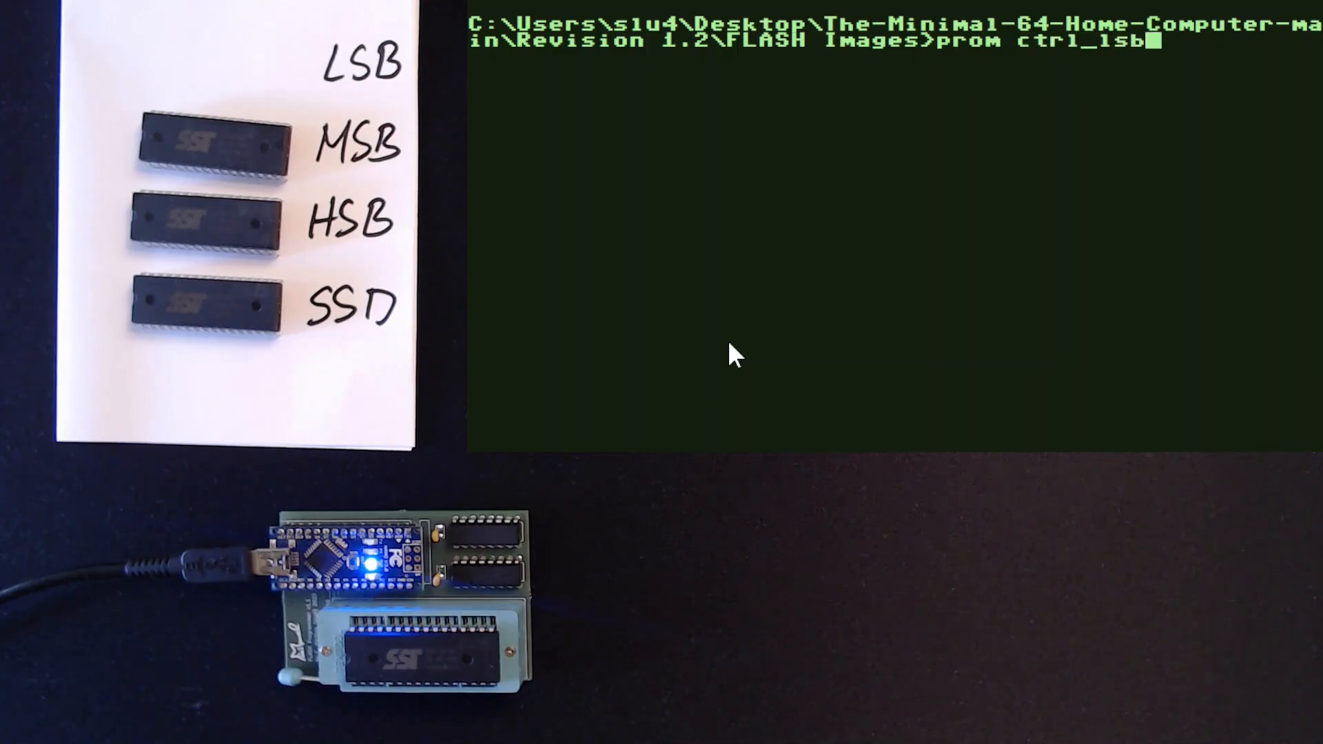
pyautogui.press('Return')
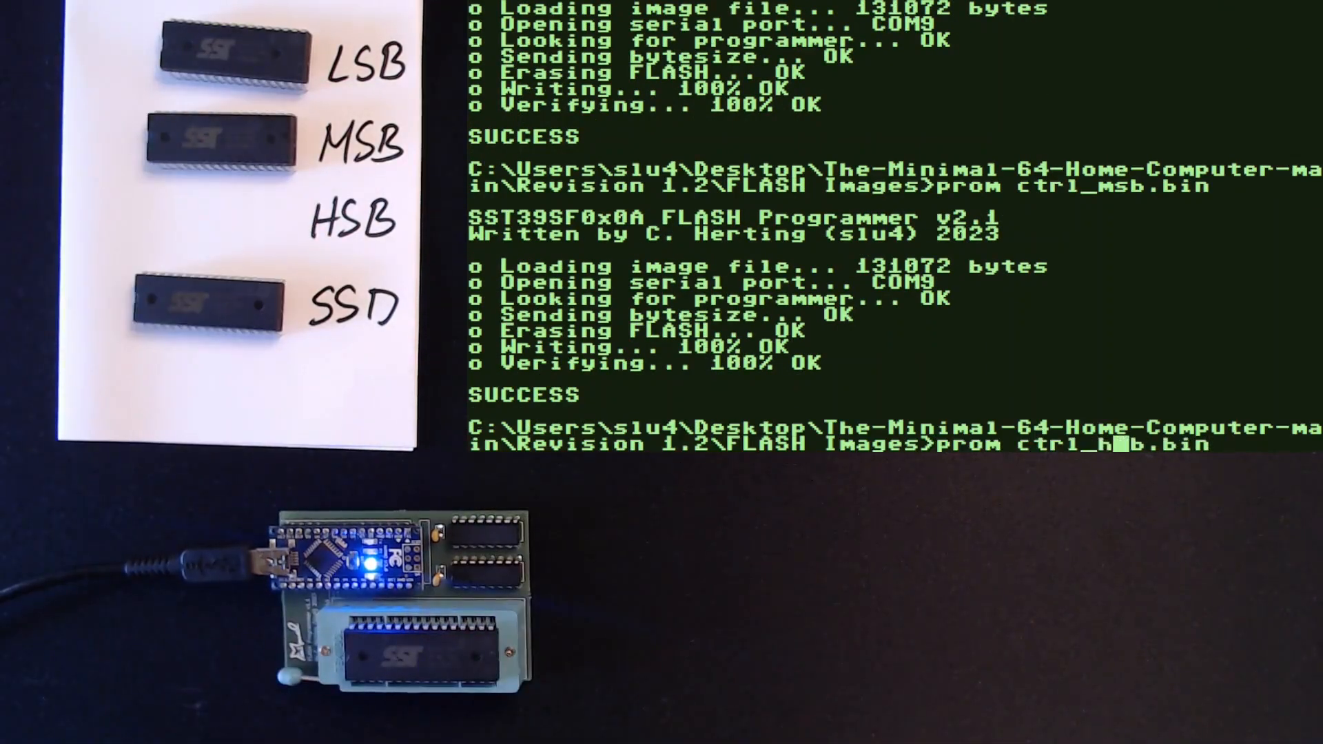
pyautogui.press('Return')
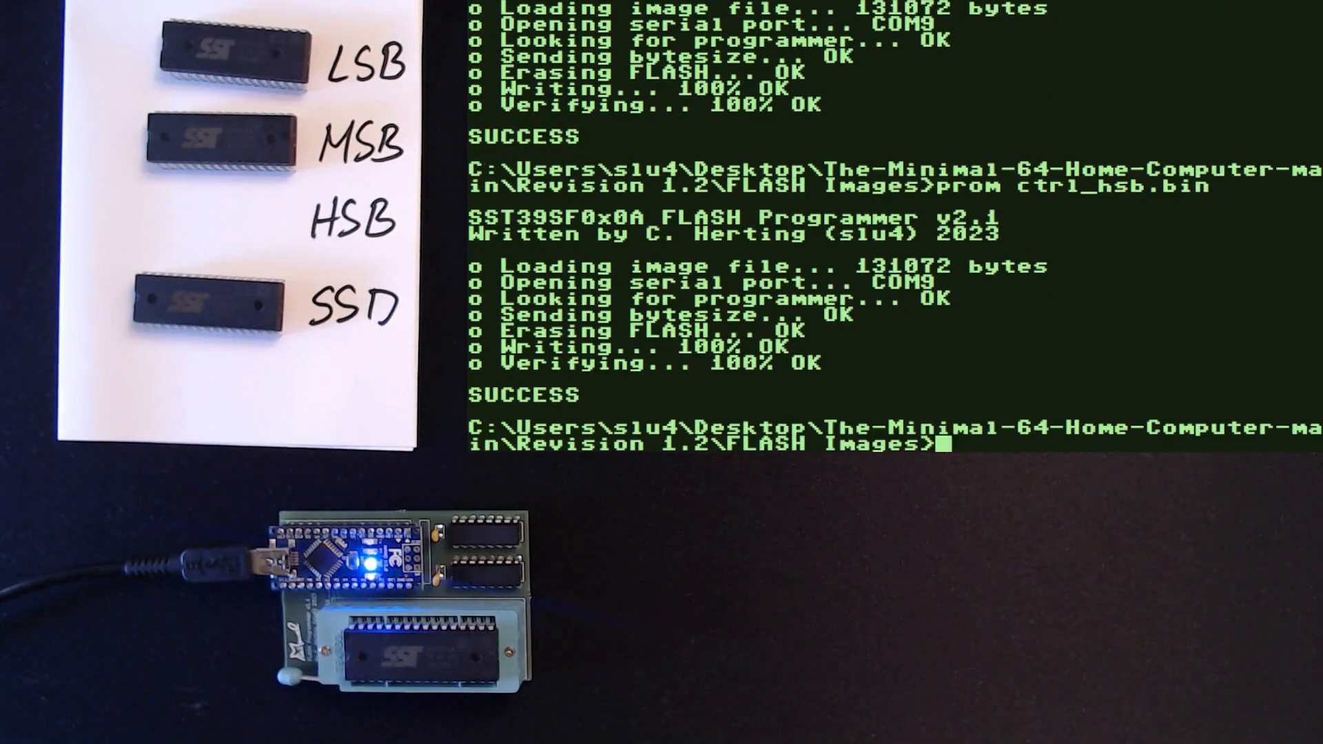